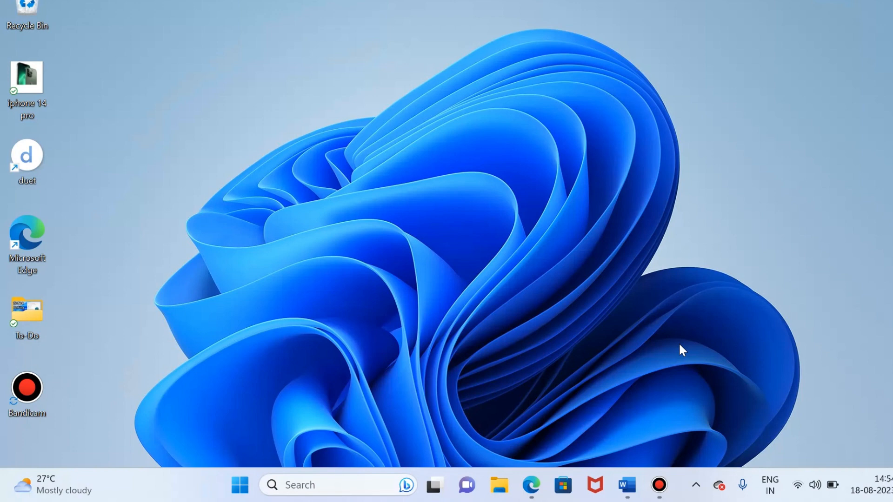
pyautogui.moveTo(511, 297)
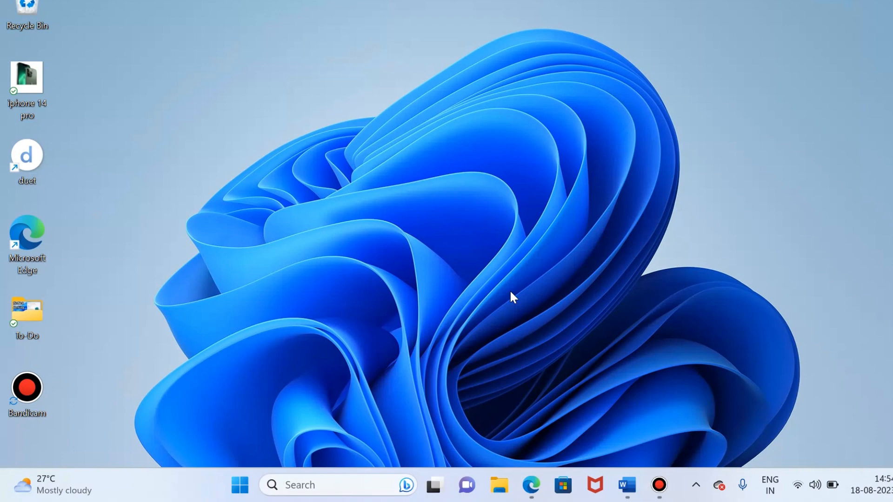
pyautogui.moveTo(253, 485)
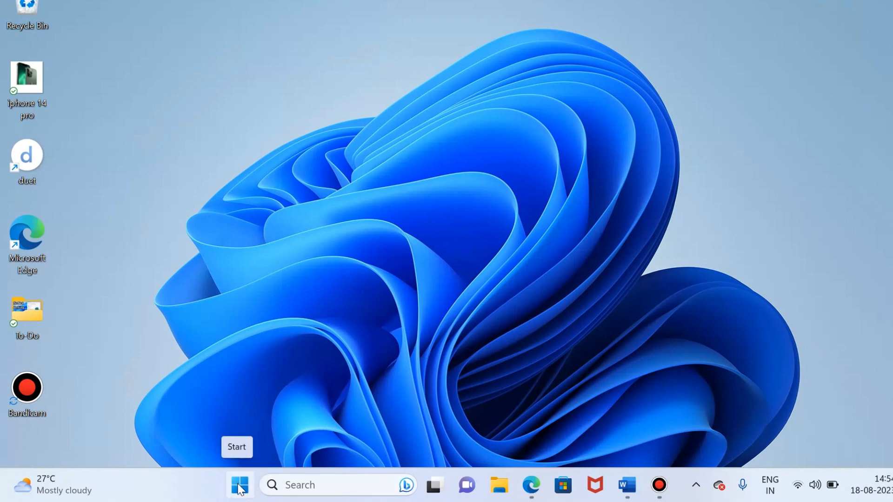
# - Launch the pinned Settings app from the Start menu
pyautogui.click(238, 486)
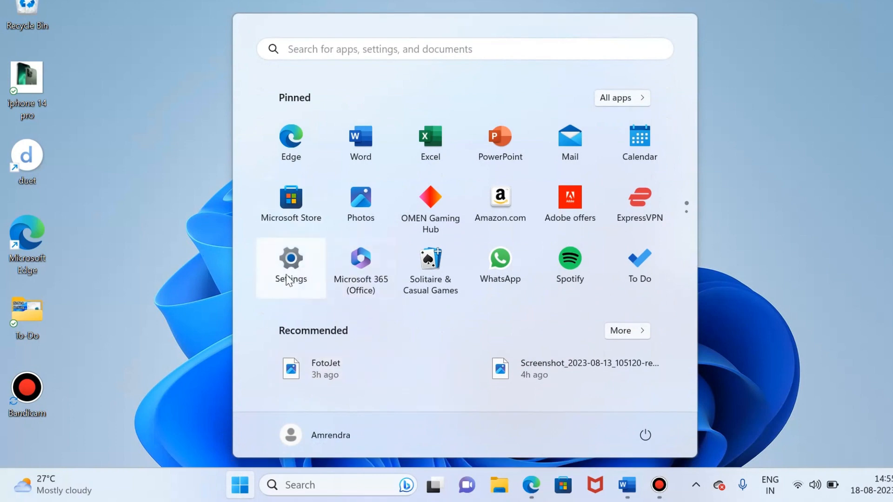
pyautogui.click(290, 269)
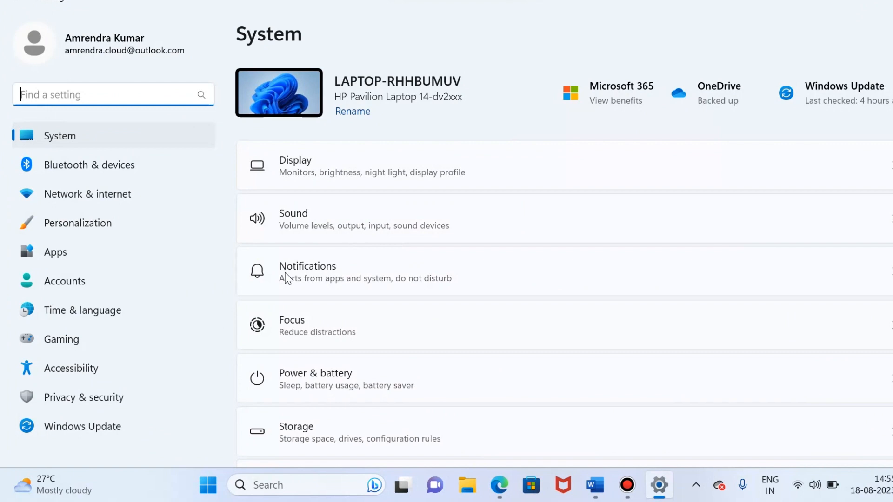
pyautogui.moveTo(375, 222)
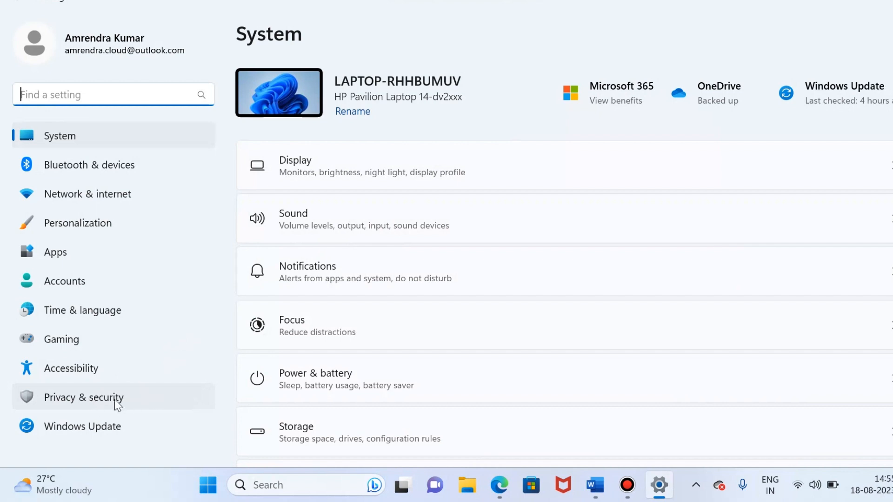
# - Go to Privacy & security and scroll down to the App permissions list
pyautogui.click(84, 397)
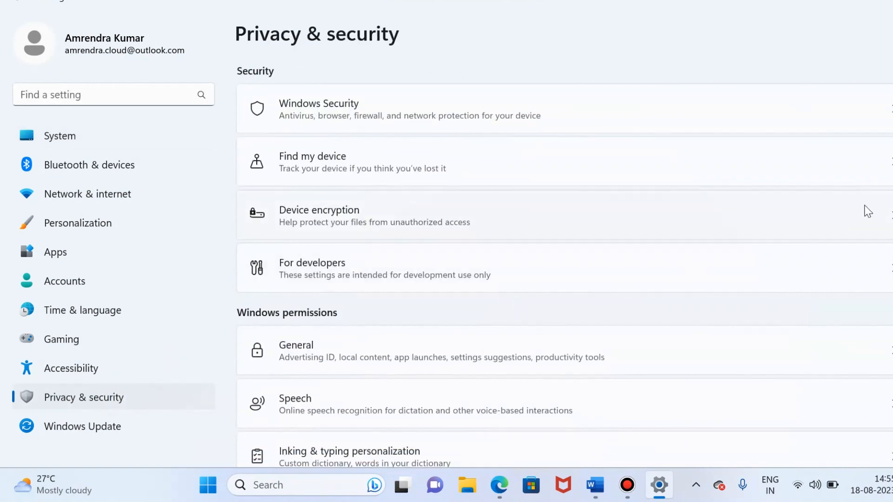
pyautogui.moveTo(771, 239)
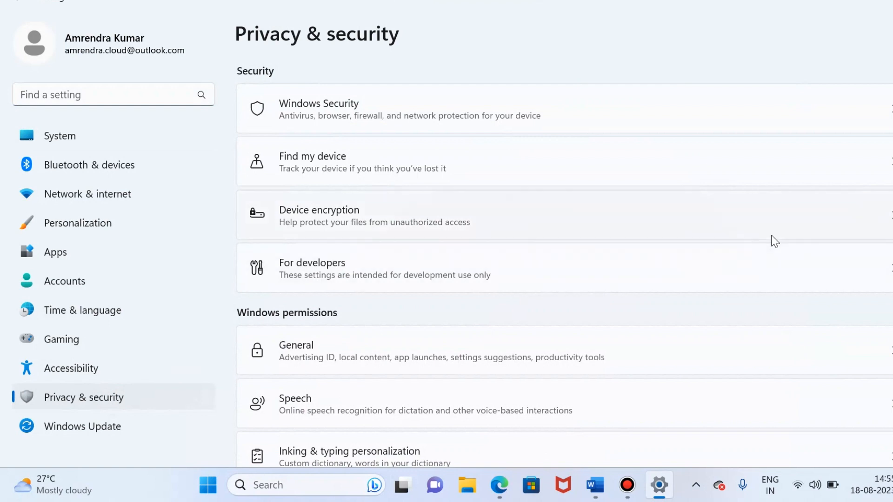
pyautogui.scroll(-3)
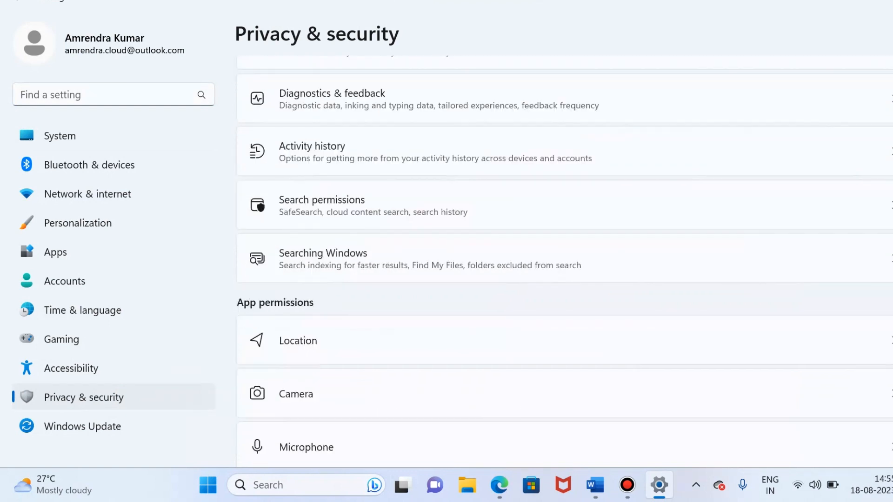
pyautogui.scroll(-3)
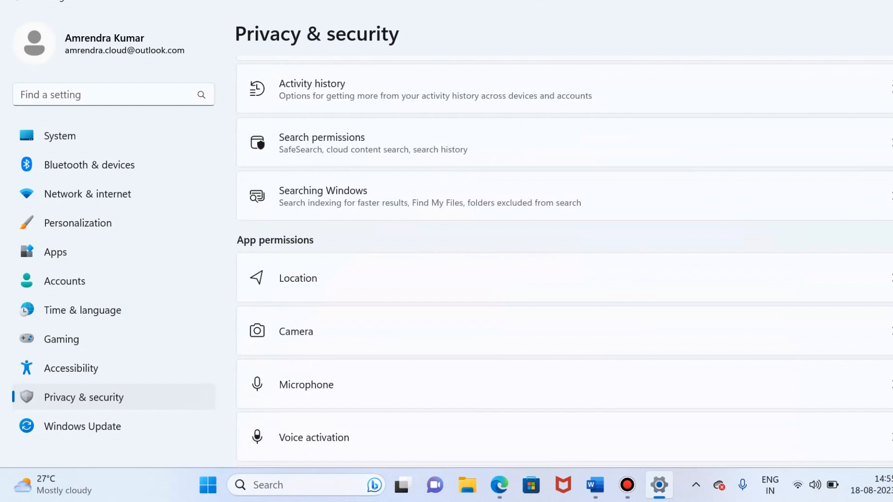
pyautogui.scroll(-3)
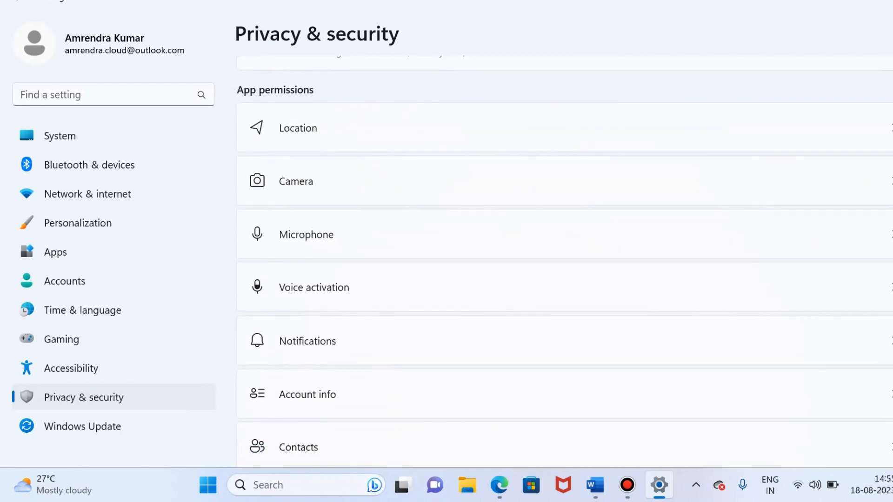
pyautogui.moveTo(872, 239)
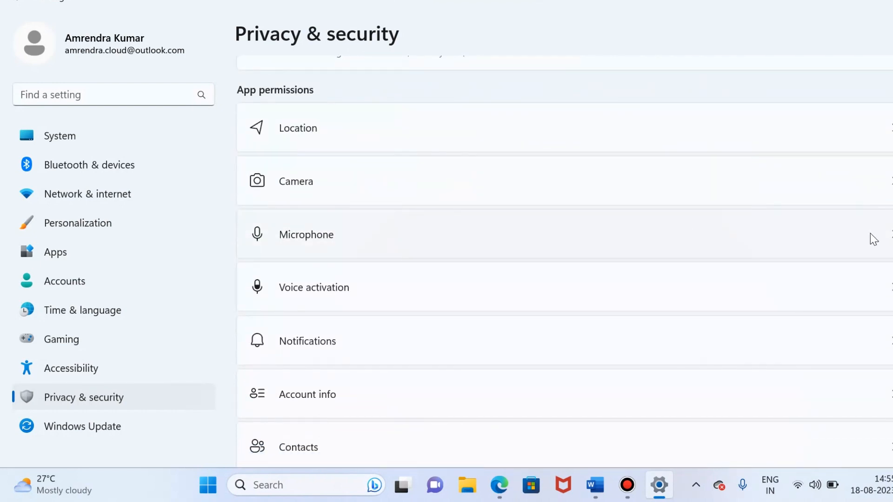
# - Verify Microphone access and app microphone access are On, scrolling the per-app list
pyautogui.click(306, 235)
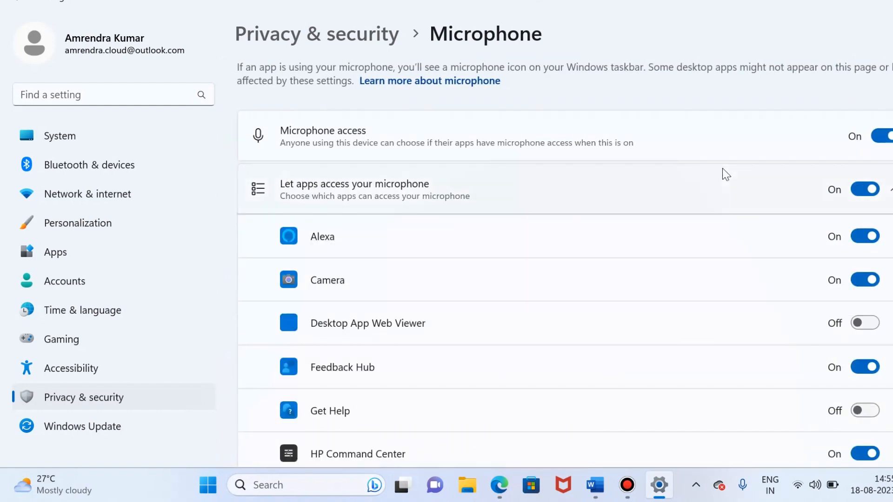
pyautogui.moveTo(524, 153)
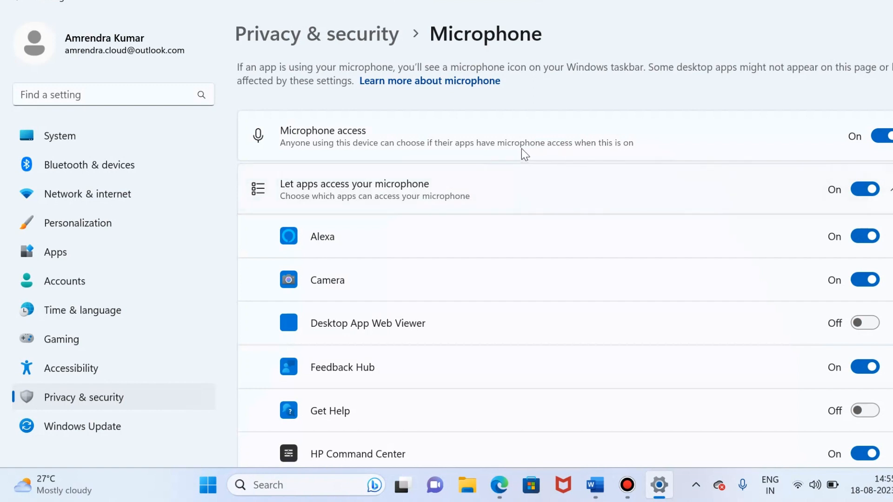
pyautogui.moveTo(465, 151)
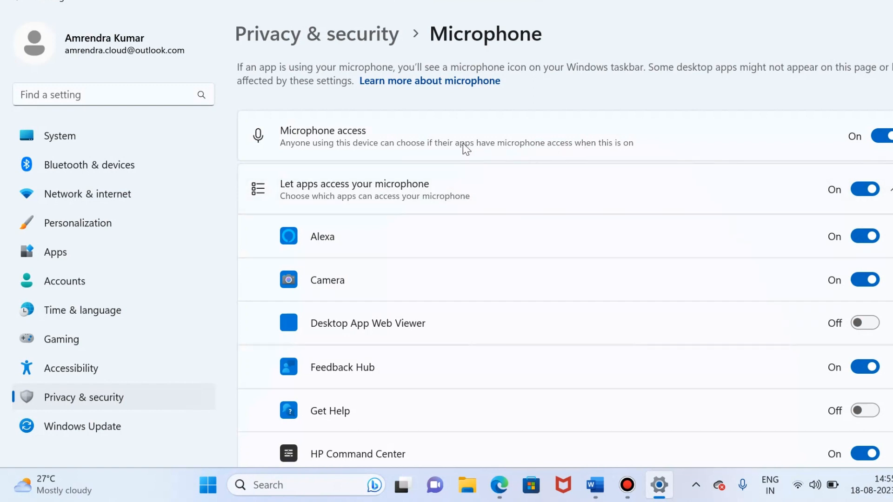
pyautogui.moveTo(345, 145)
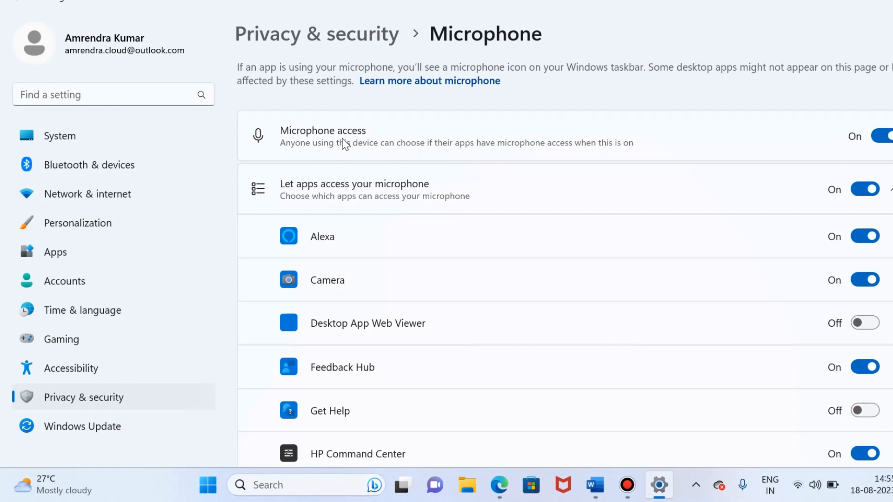
pyautogui.moveTo(323, 199)
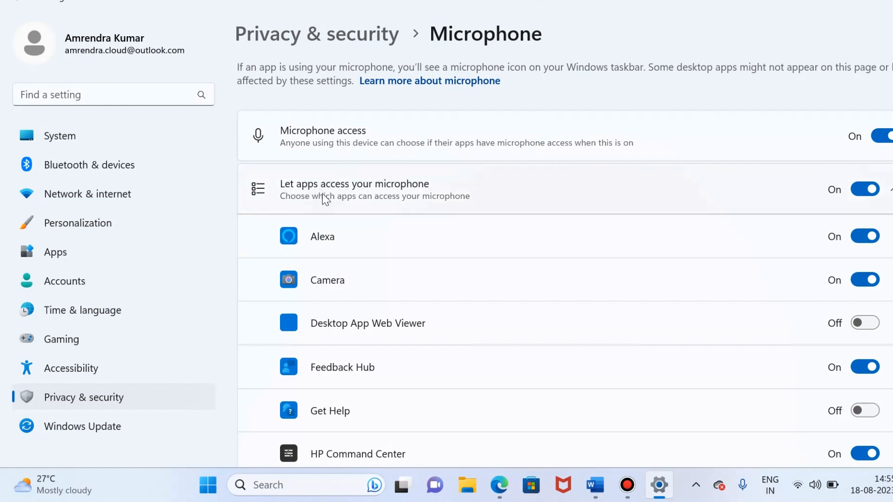
pyautogui.moveTo(408, 190)
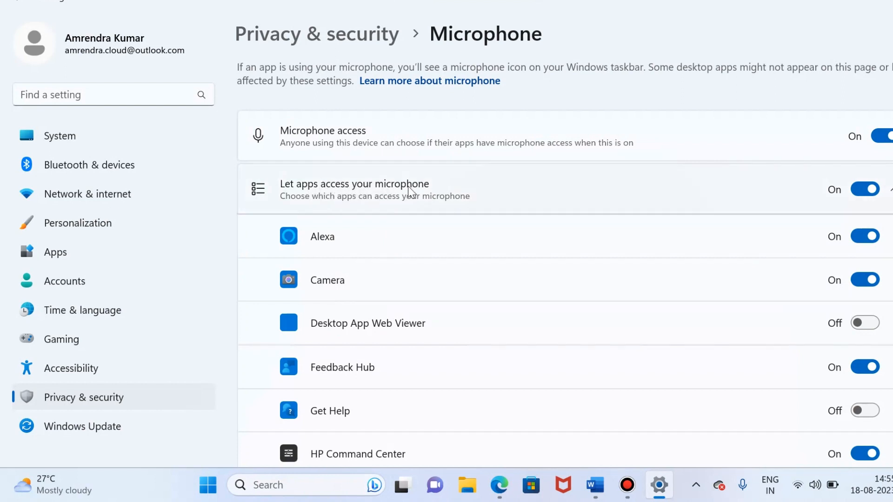
pyautogui.moveTo(481, 137)
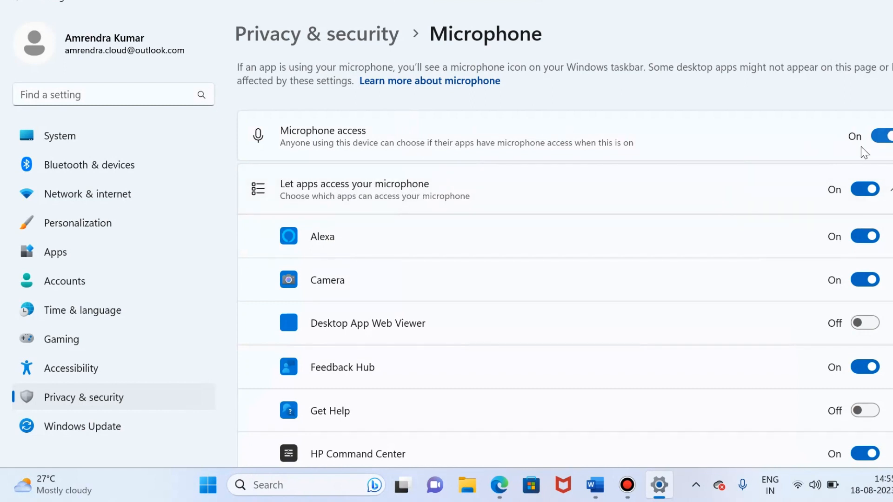
pyautogui.moveTo(643, 195)
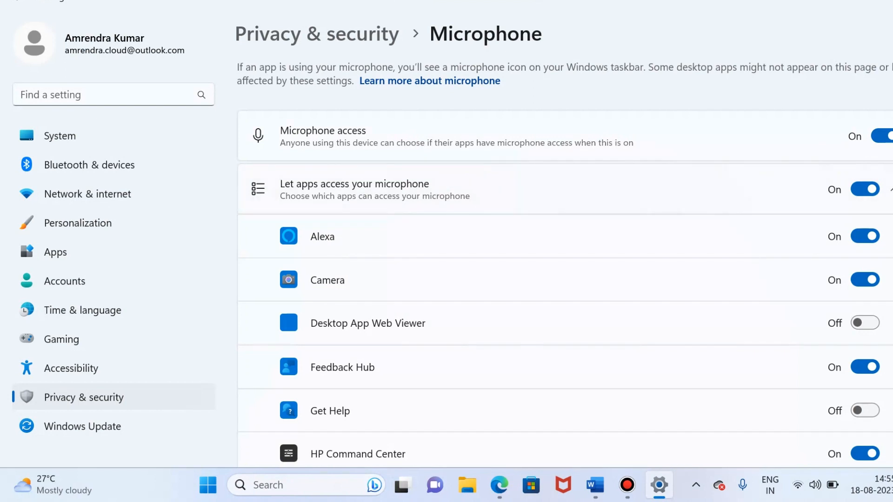
pyautogui.scroll(-3)
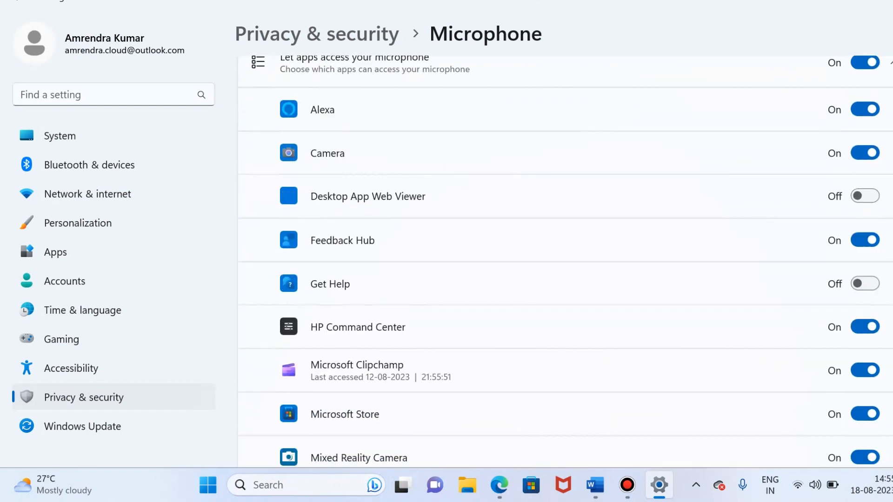
pyautogui.scroll(-3)
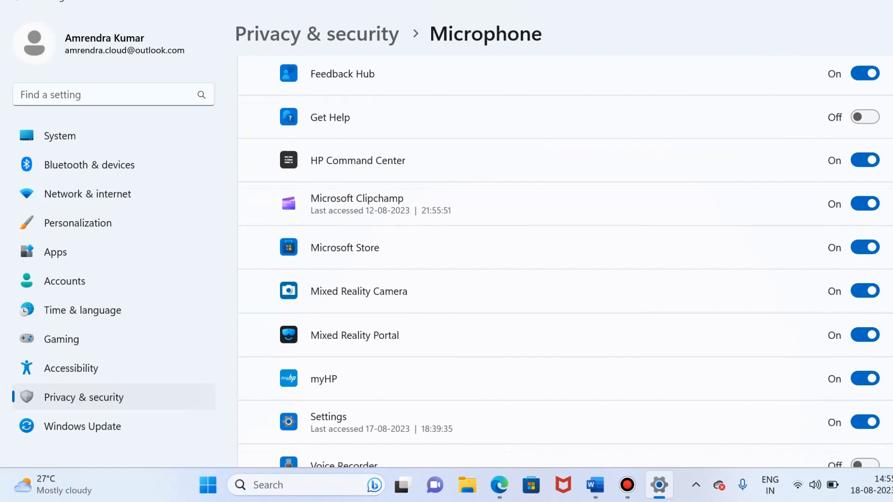
pyautogui.scroll(3)
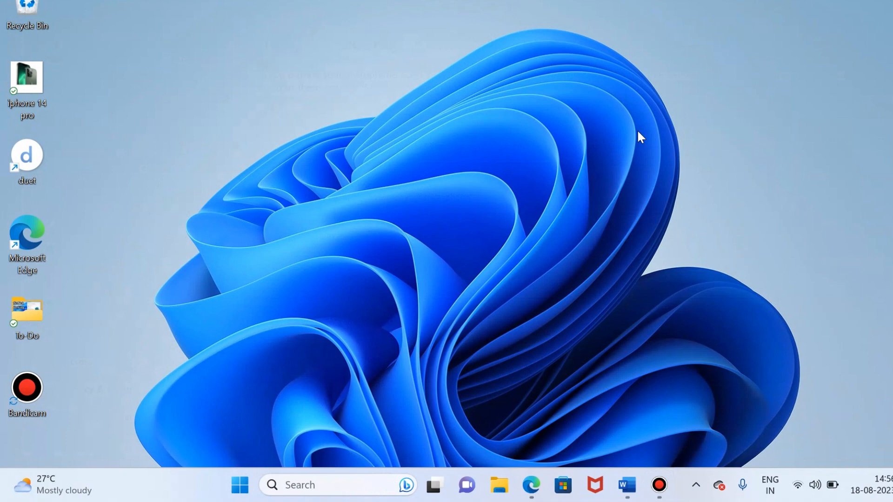
pyautogui.moveTo(357, 402)
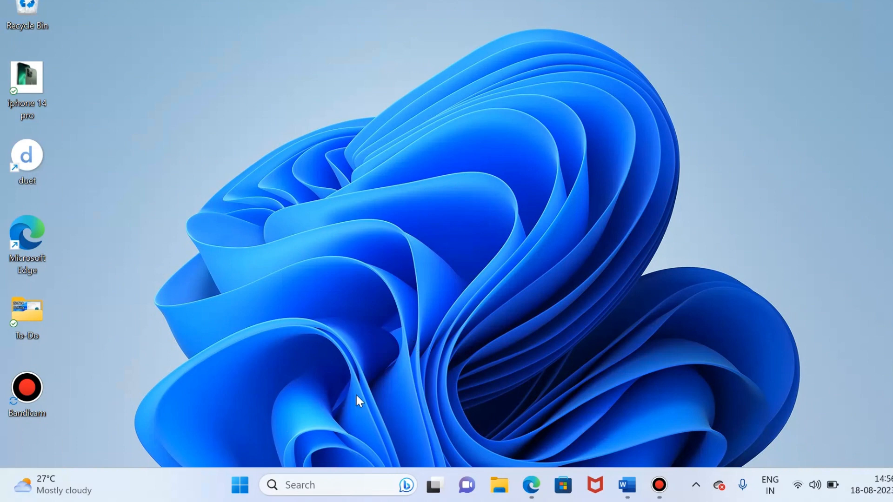
pyautogui.moveTo(238, 498)
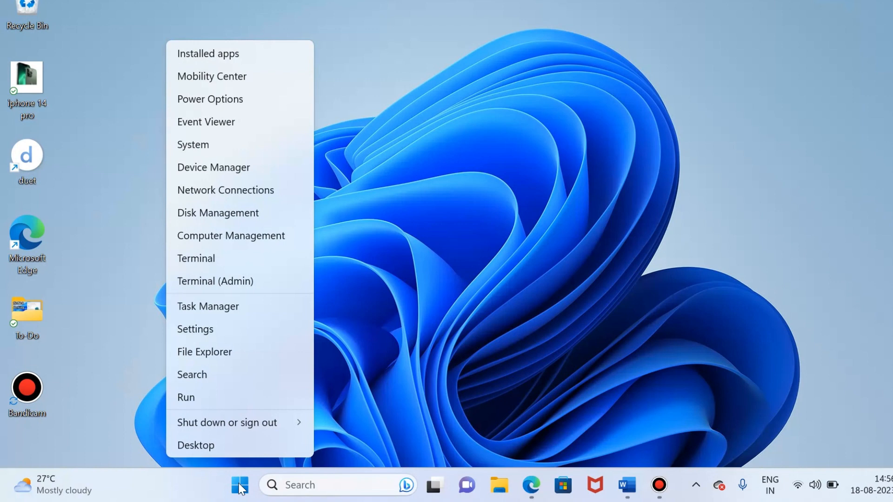
pyautogui.moveTo(225, 399)
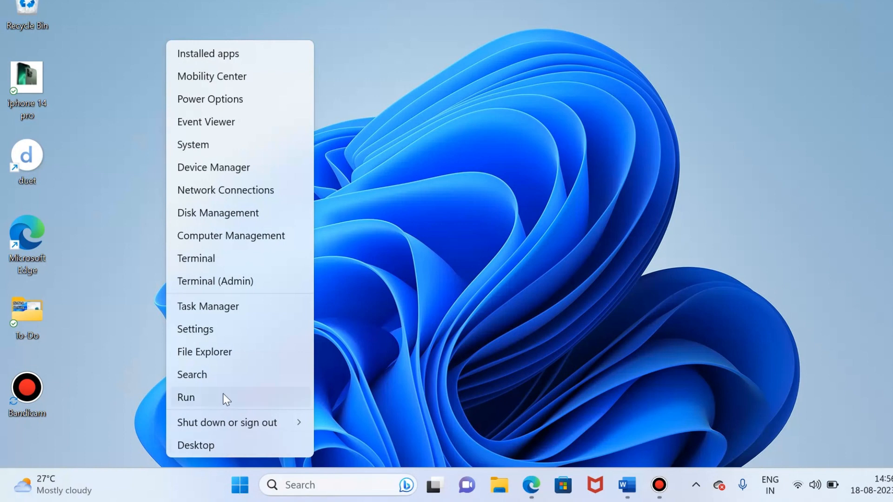
pyautogui.moveTo(231, 146)
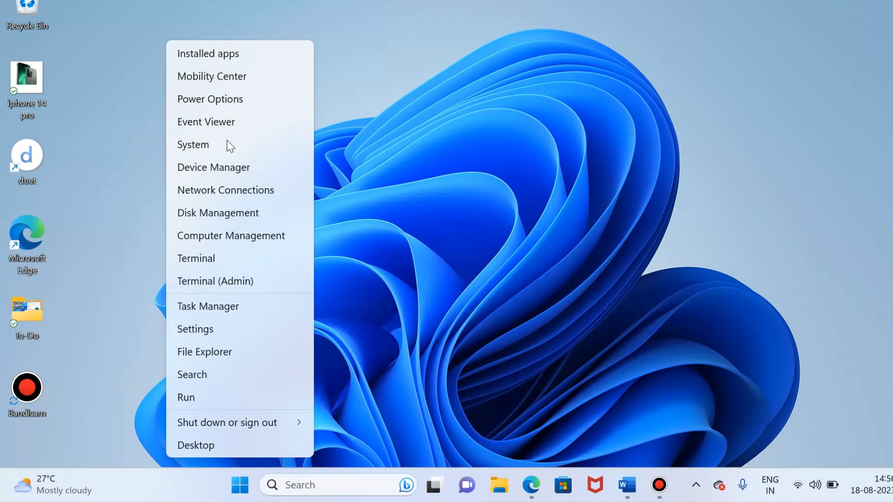
pyautogui.moveTo(190, 179)
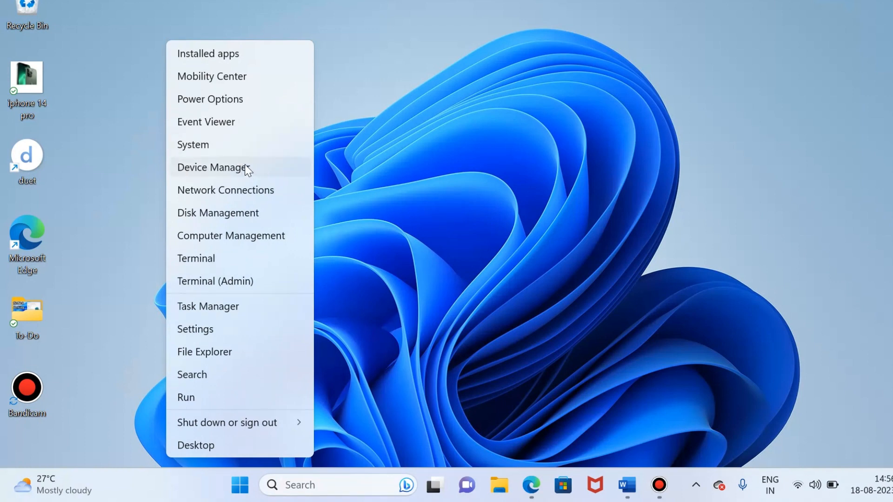
# - Choose Device Manager from the Start quick-link menu
pyautogui.click(212, 168)
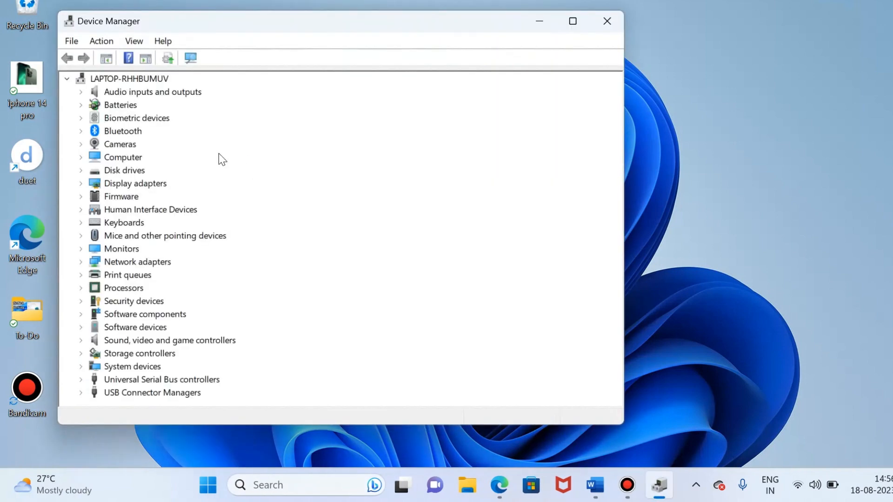
pyautogui.moveTo(130, 101)
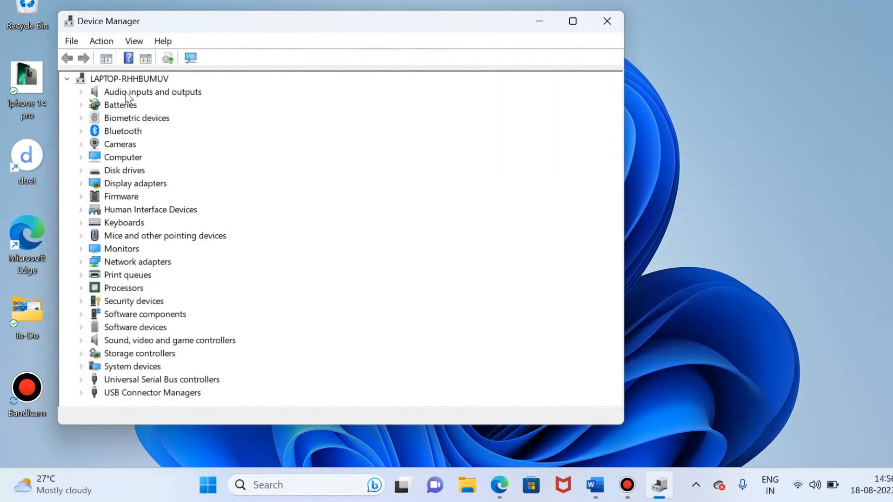
pyautogui.moveTo(188, 104)
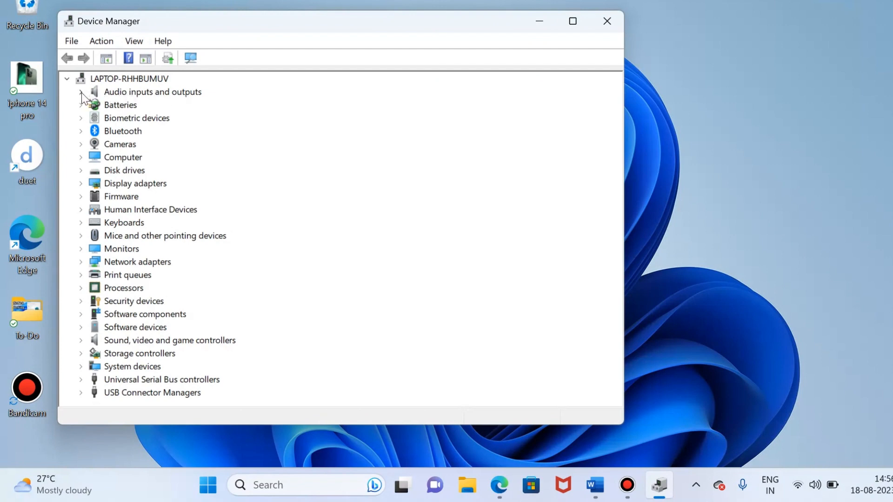
# - Expand Audio inputs and outputs to see the Jabra headset, then close Device Manager
pyautogui.click(82, 92)
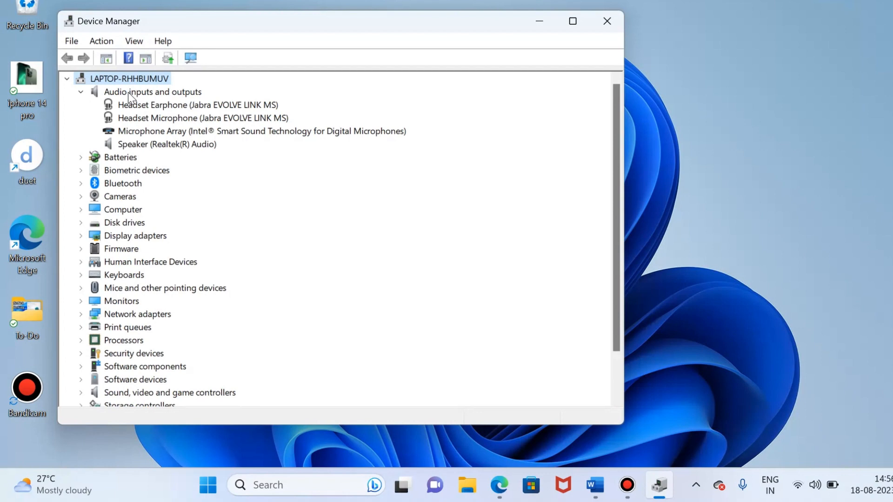
pyautogui.moveTo(197, 135)
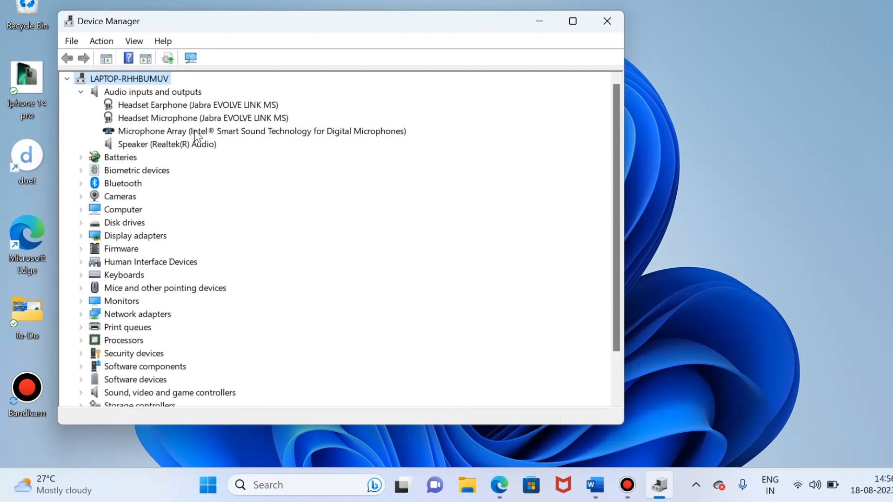
pyautogui.moveTo(156, 117)
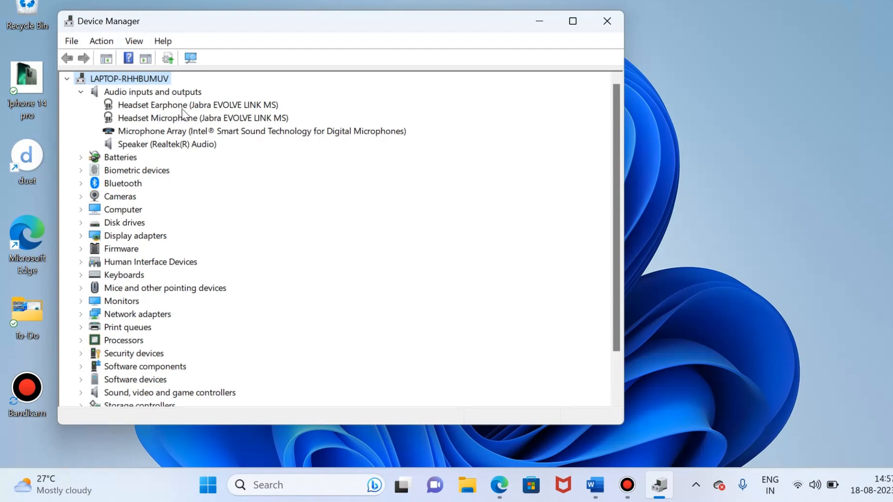
pyautogui.moveTo(205, 122)
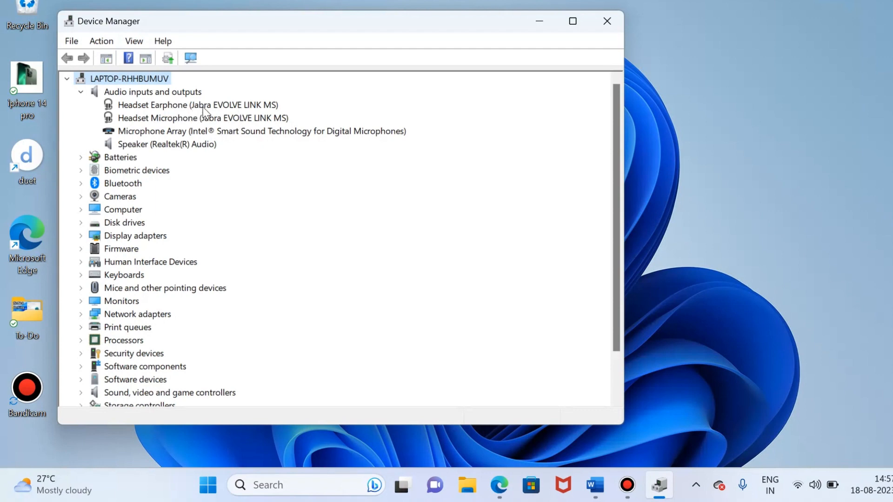
pyautogui.moveTo(185, 118)
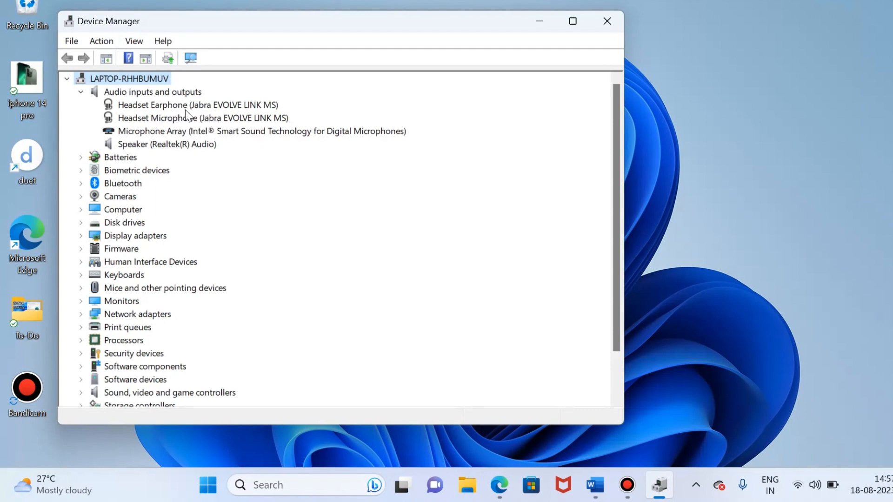
pyautogui.moveTo(163, 113)
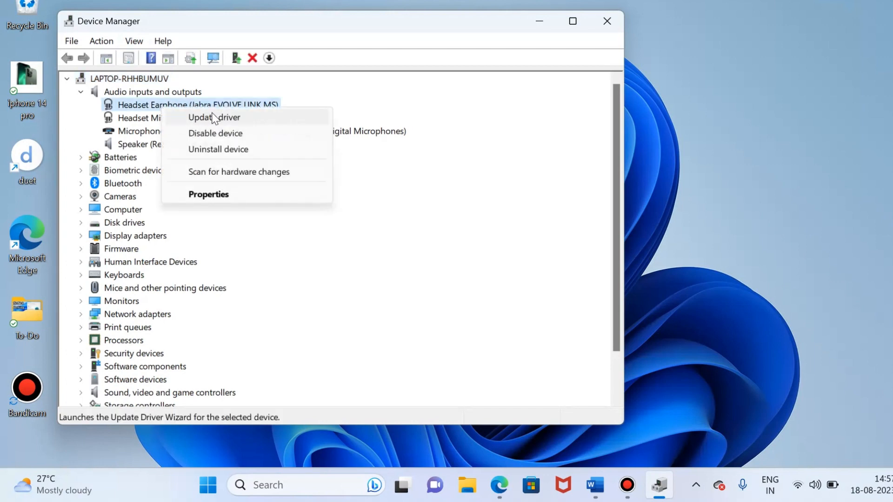
pyautogui.moveTo(217, 134)
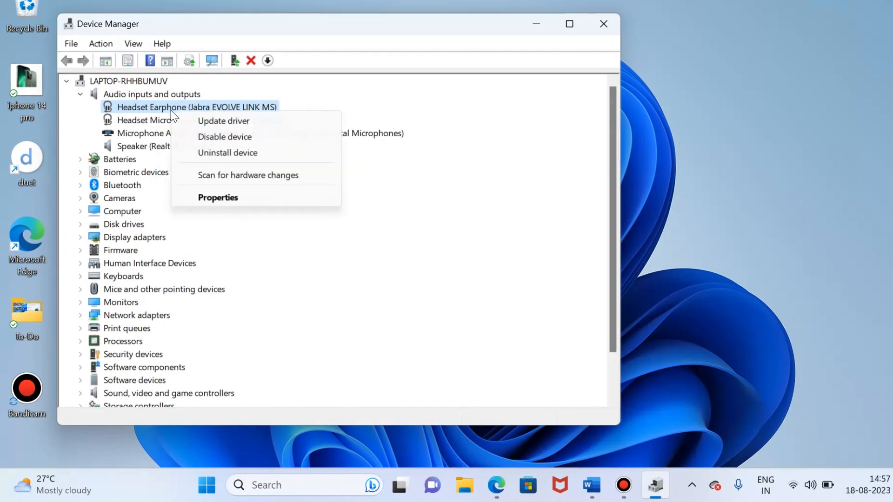
pyautogui.moveTo(258, 152)
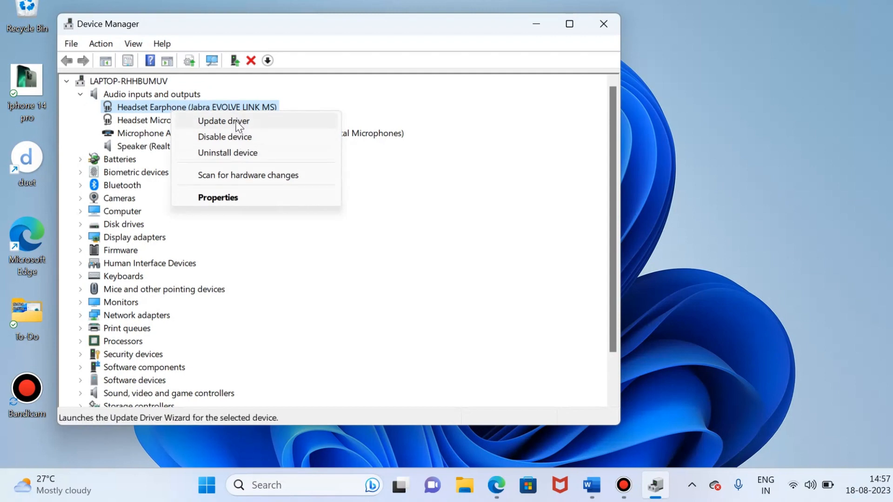
pyautogui.moveTo(245, 160)
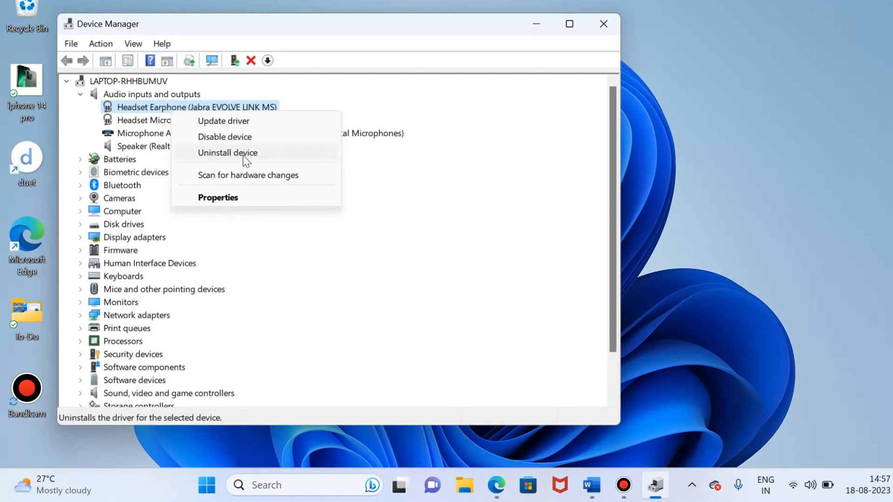
pyautogui.moveTo(232, 136)
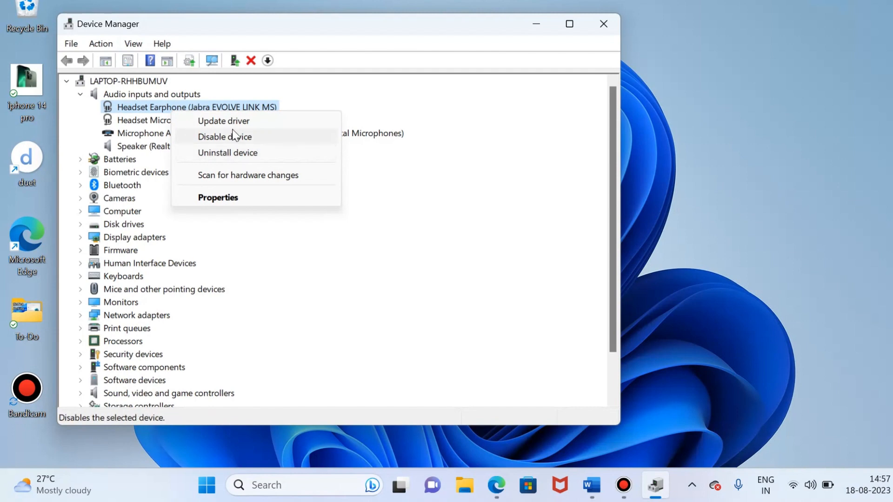
pyautogui.moveTo(232, 126)
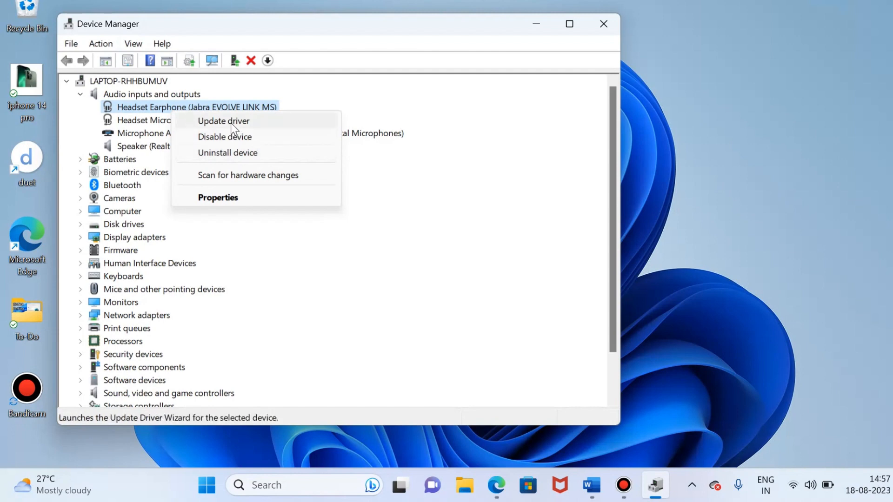
pyautogui.moveTo(232, 137)
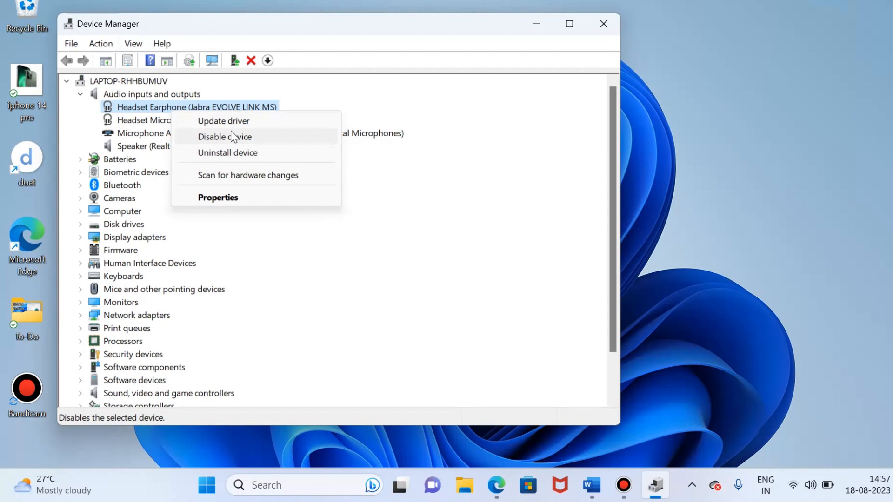
pyautogui.click(603, 23)
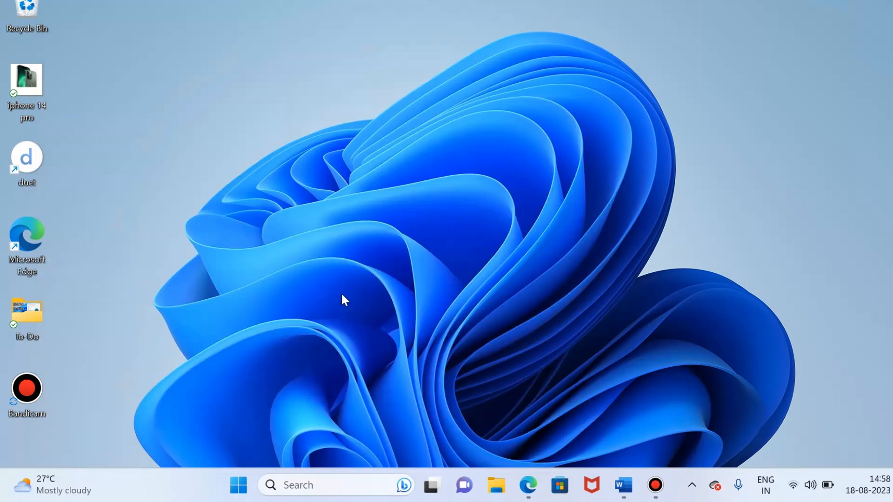
pyautogui.moveTo(346, 296)
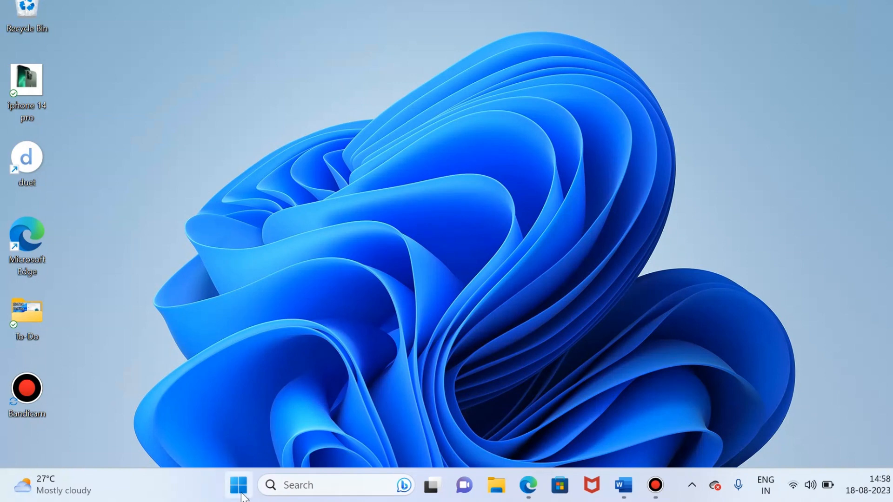
# - Search Start for 'change system sounds' and open that control panel
pyautogui.click(237, 485)
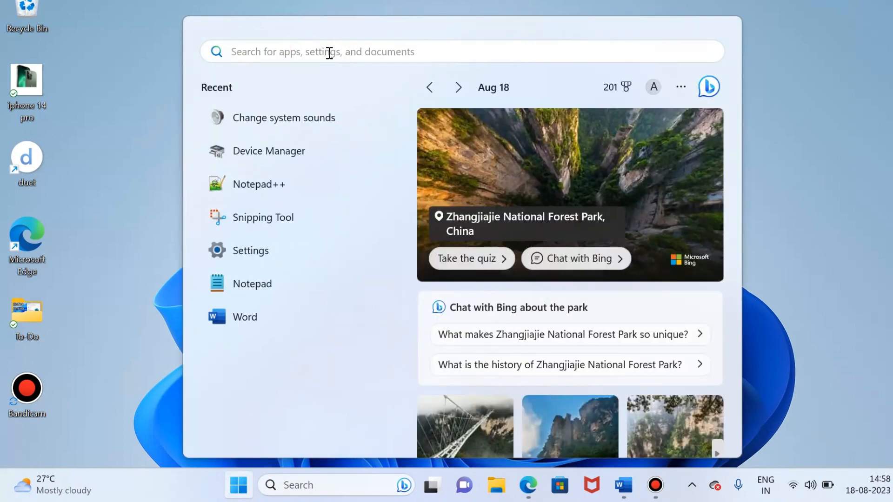
pyautogui.write('change system sounds')
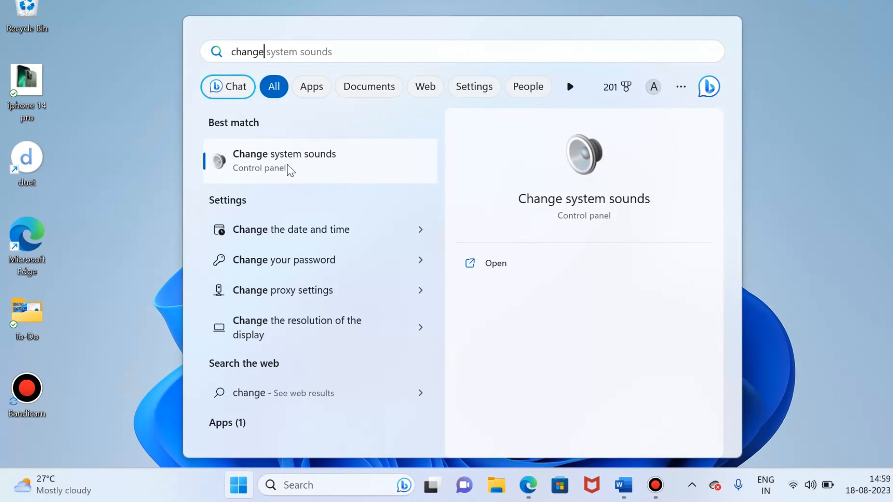
pyautogui.click(284, 161)
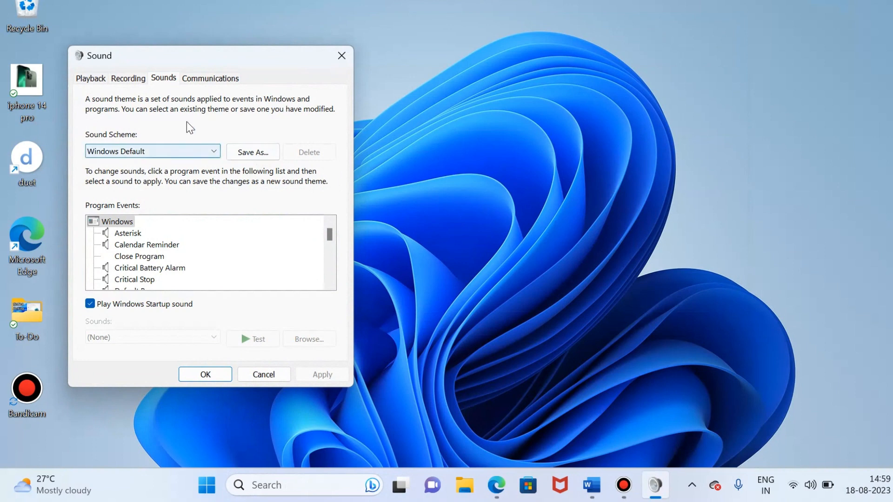
pyautogui.moveTo(136, 84)
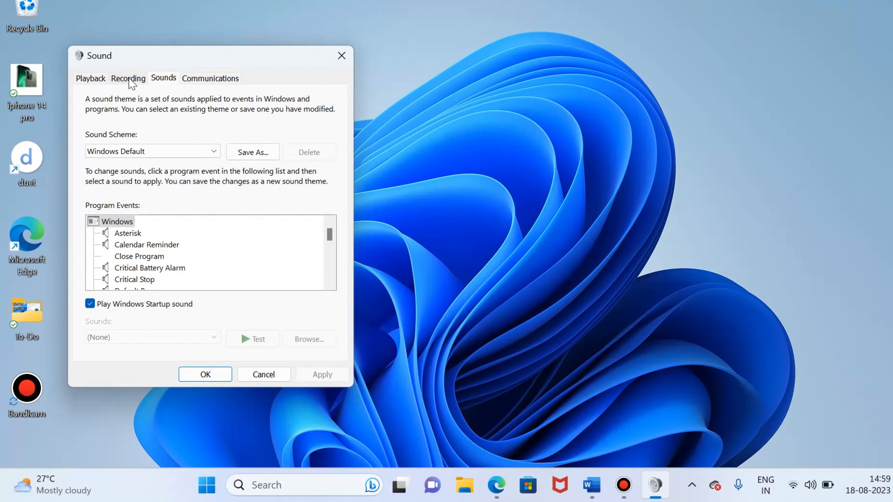
# - On the Recording tab, select Headset Microphone (Jabra EVOLVE LINK MS) and show its options
pyautogui.click(128, 78)
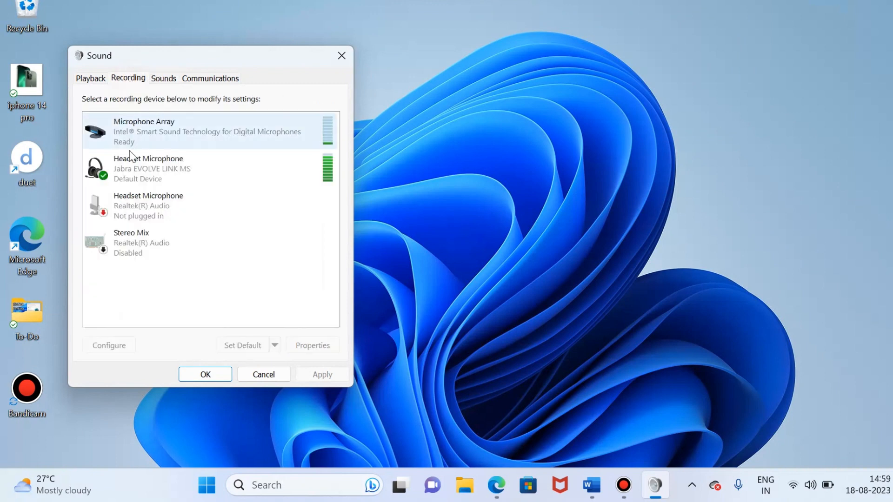
pyautogui.click(147, 168)
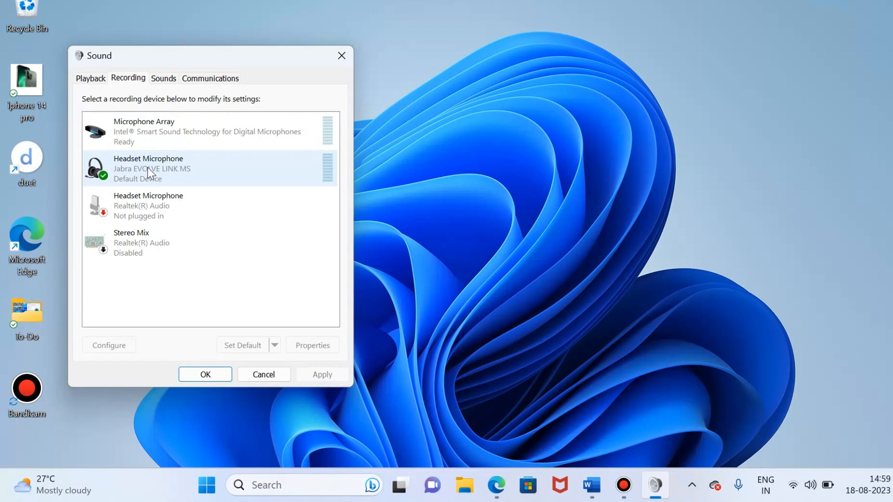
pyautogui.moveTo(149, 181)
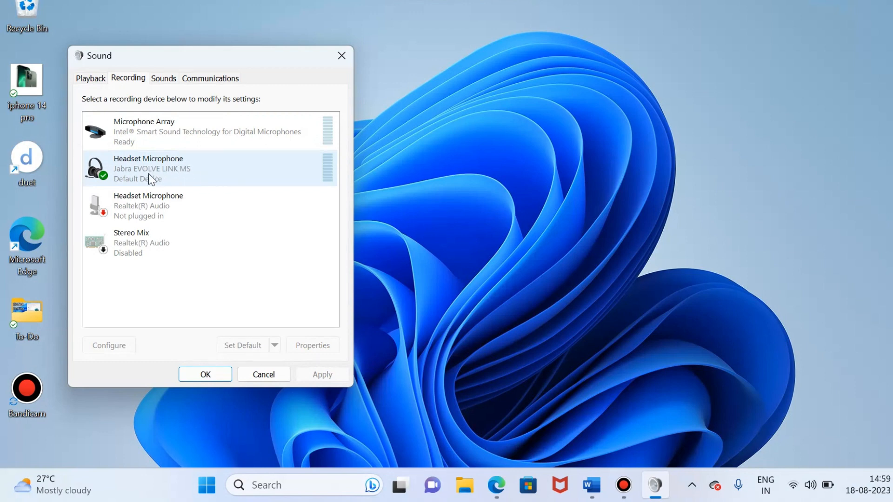
pyautogui.moveTo(163, 177)
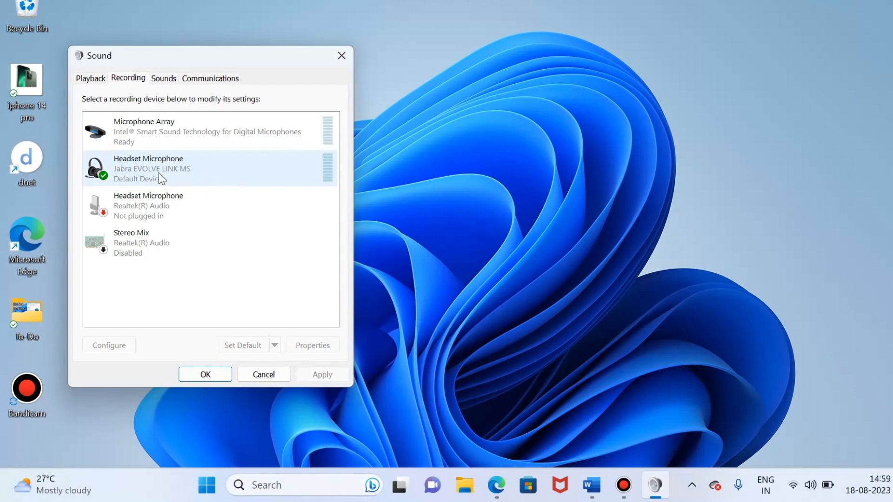
pyautogui.moveTo(167, 174)
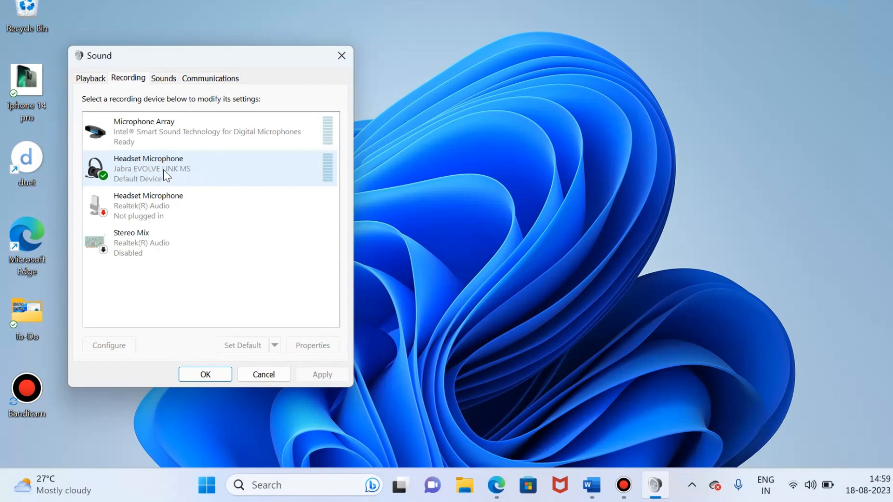
pyautogui.rightClick(165, 175)
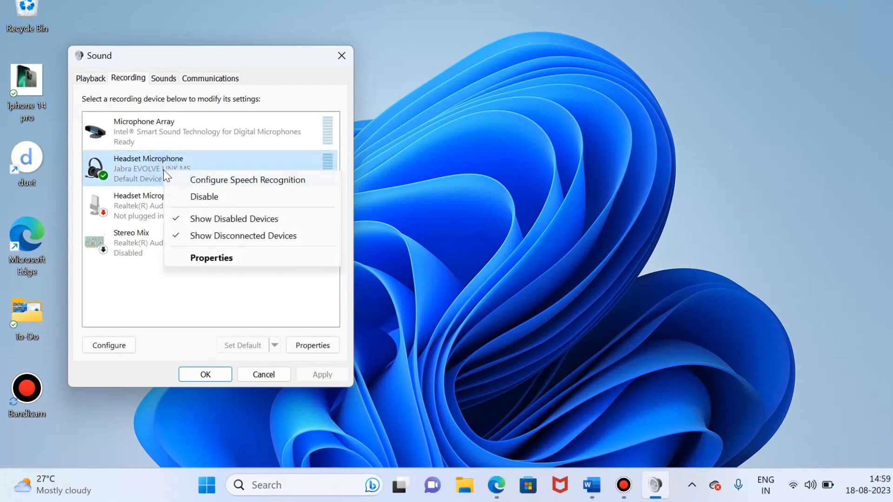
pyautogui.moveTo(226, 261)
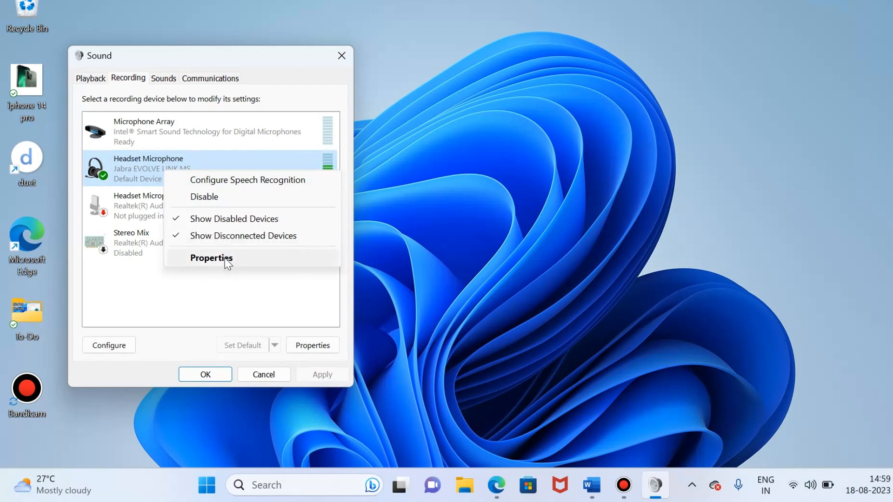
# - In the microphone's Properties, keep Device usage as 'Use this device (enable)' and confirm
pyautogui.click(211, 258)
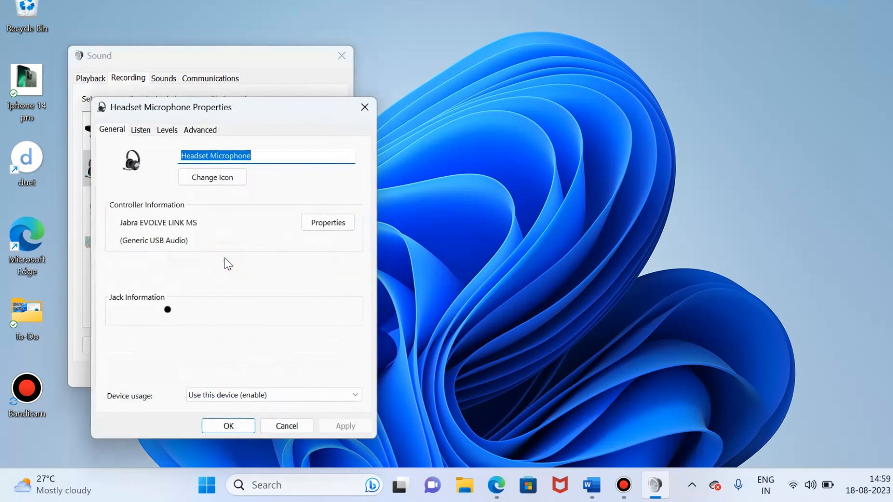
pyautogui.moveTo(158, 393)
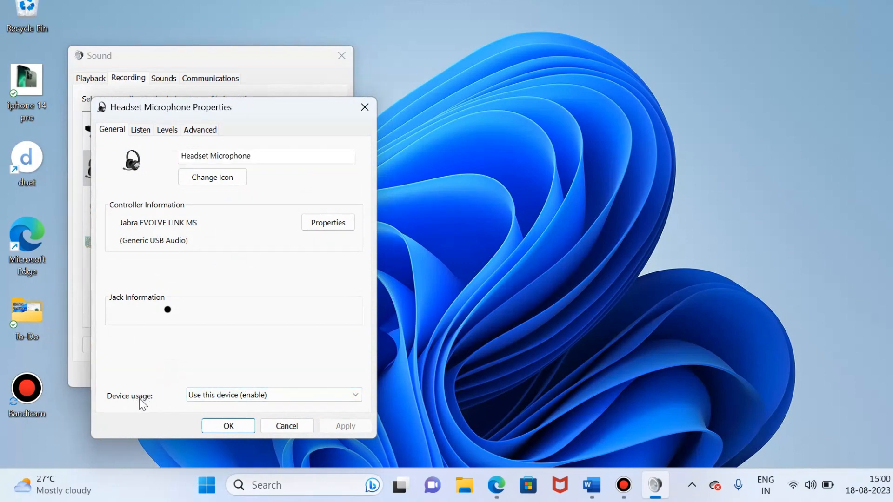
pyautogui.moveTo(179, 402)
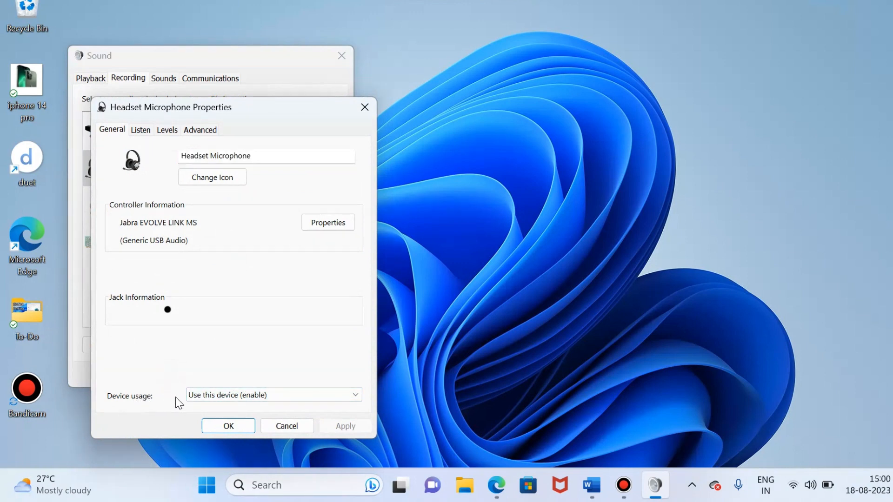
pyautogui.moveTo(297, 405)
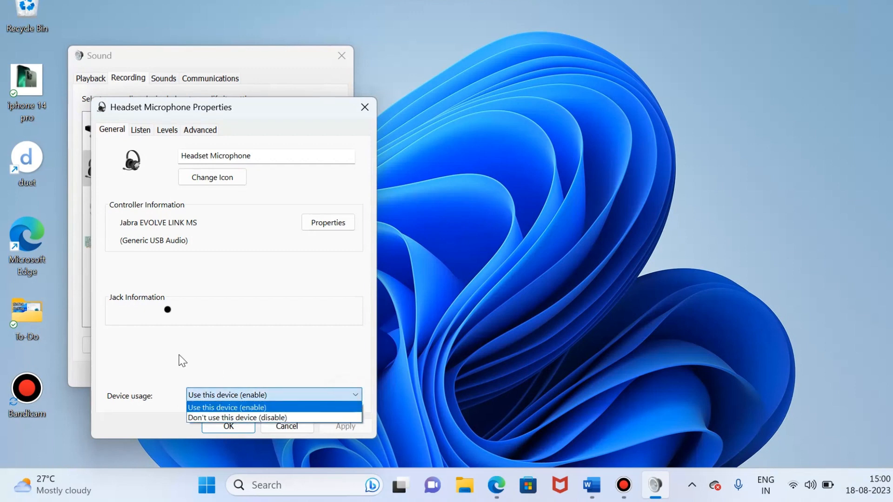
pyautogui.click(227, 408)
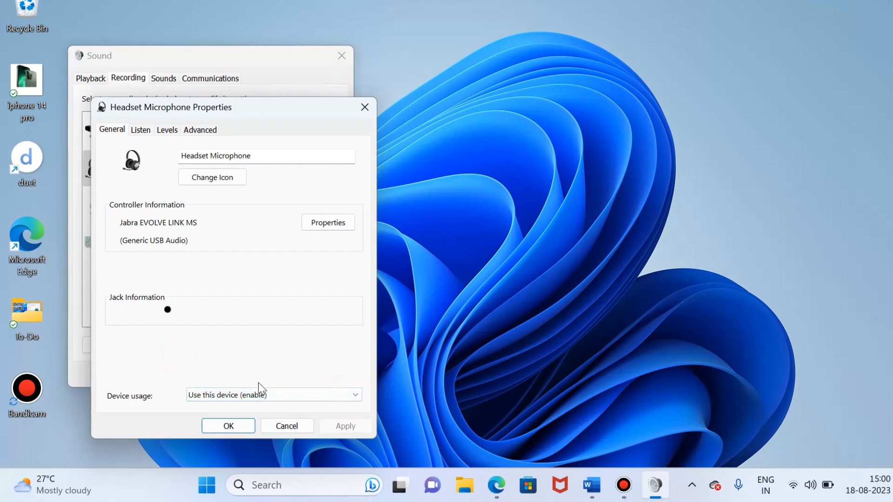
pyautogui.click(228, 426)
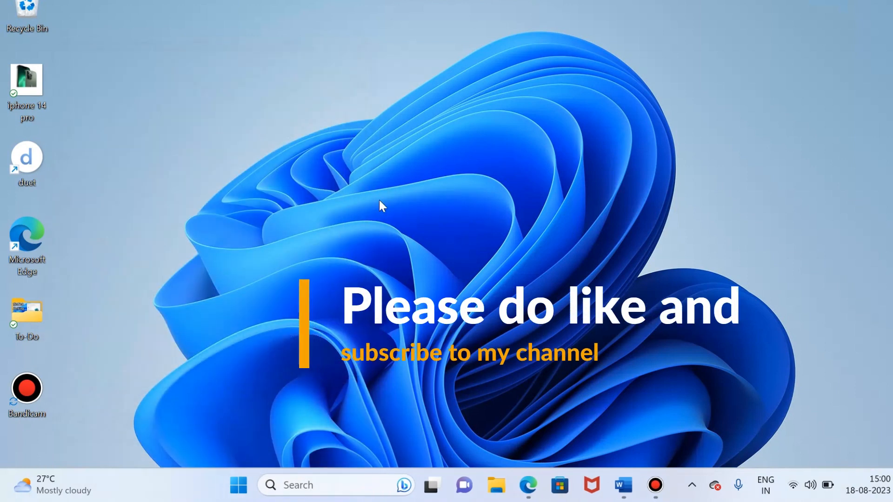